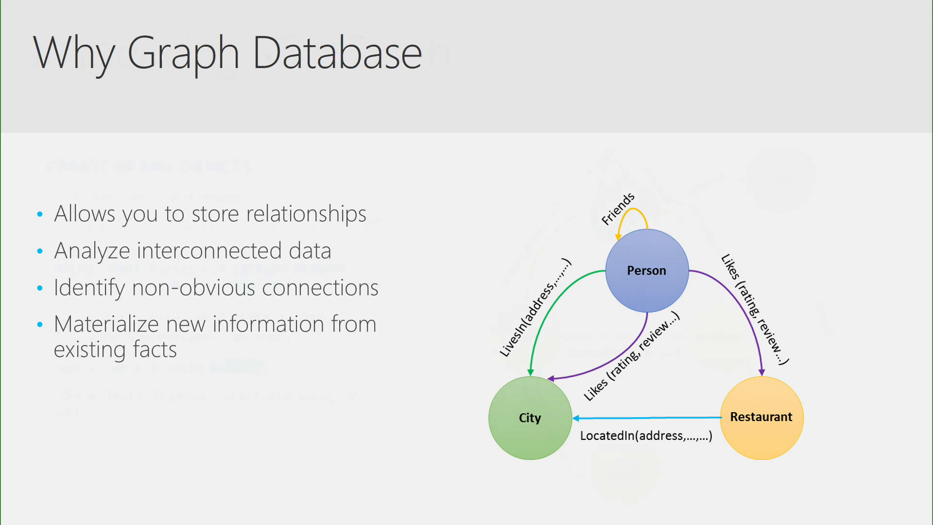
# Advance the slideshow to the 'Introducing SQL Graph' slide showing node and edge CREATE TABLE examples
pyautogui.press('Right')
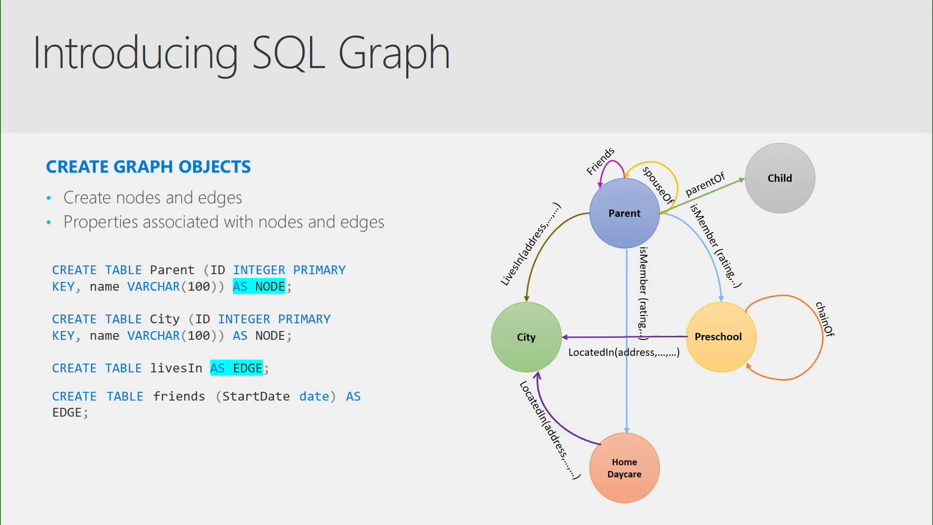